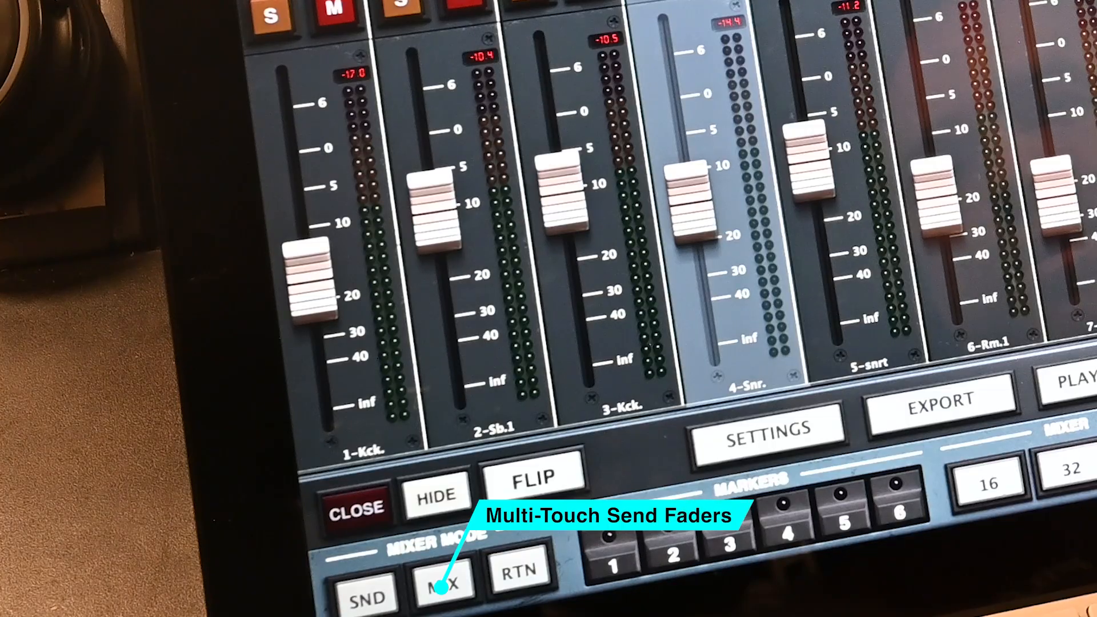
Show the Raven multi-touch mixer with faders, pans and mute/solo across all channels.
left_click(445, 581)
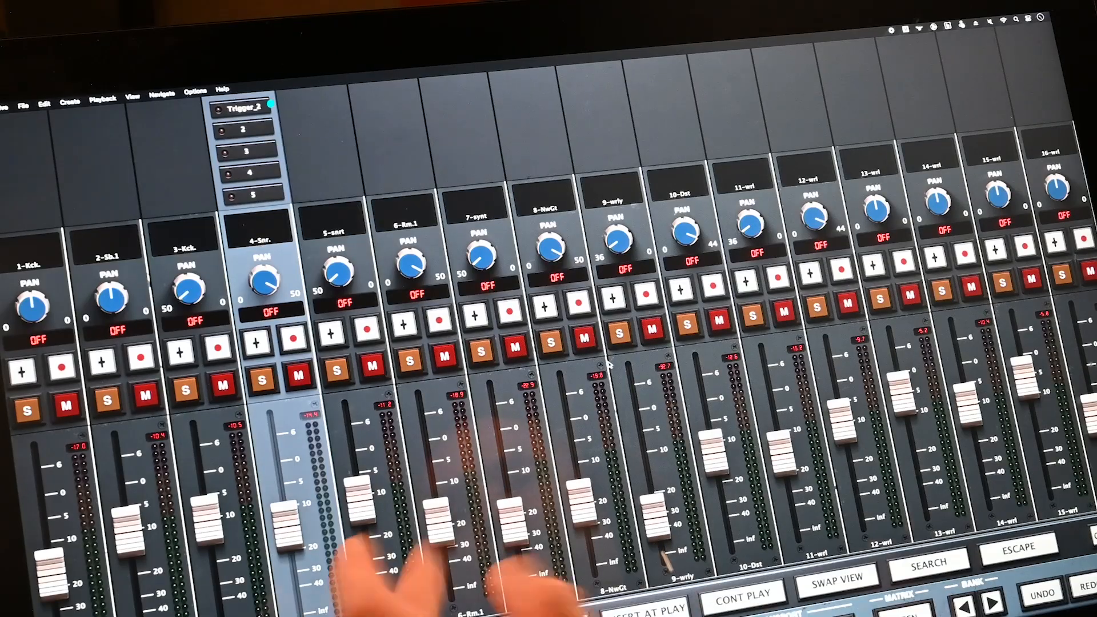
left_click(243, 110)
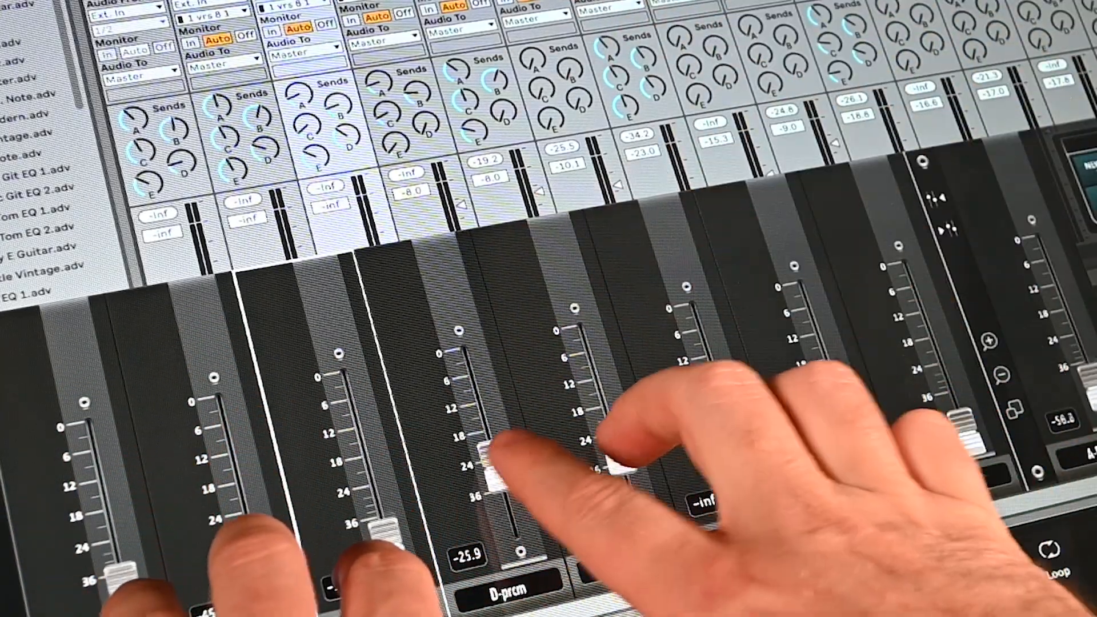
Drag several Raven faders together to set multiple tracks' send levels at once.
left_click_drag(521, 448, 511, 497)
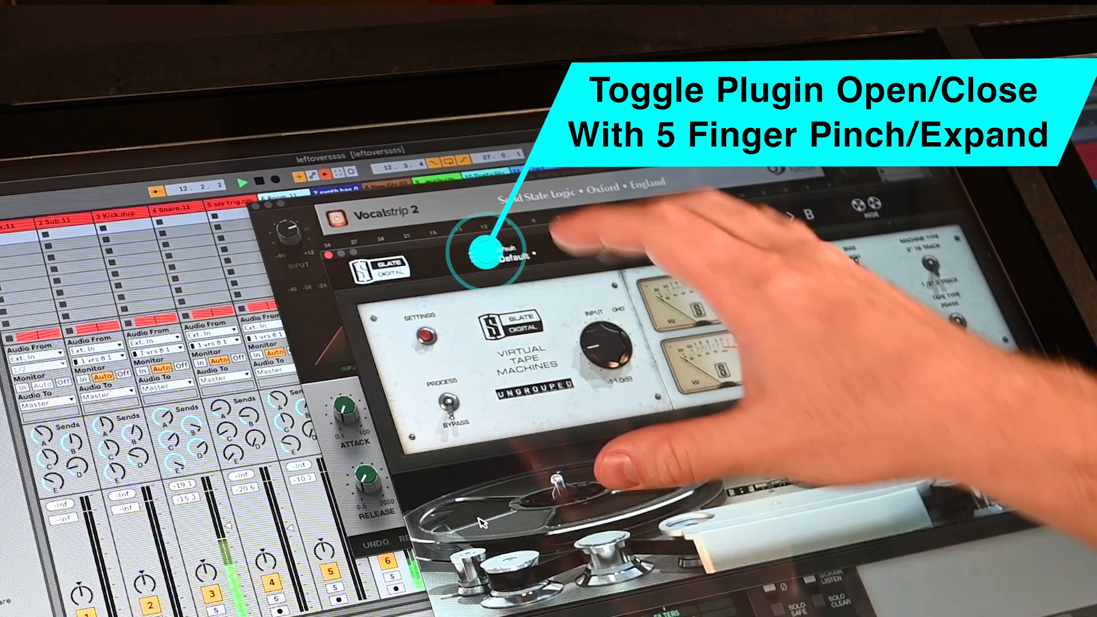
Hide the Vocalstrip and VTM plugin windows to reveal the Ableton arrangement and clip view.
left_click(488, 249)
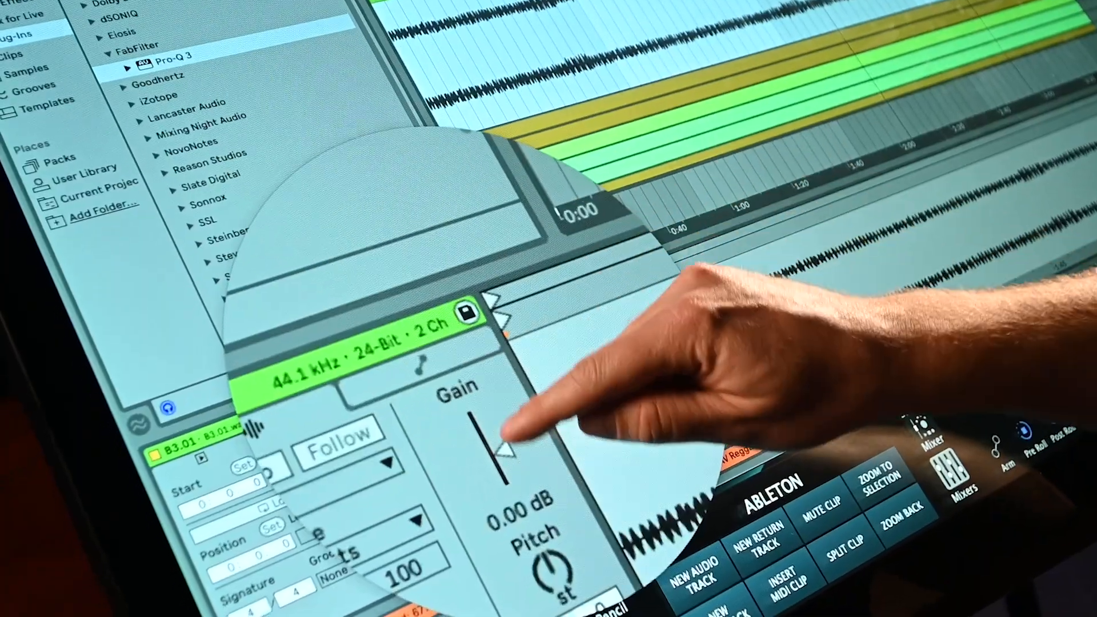
Raise the audio clip's gain from 0 dB to about 19 dB.
left_click_drag(503, 455, 553, 378)
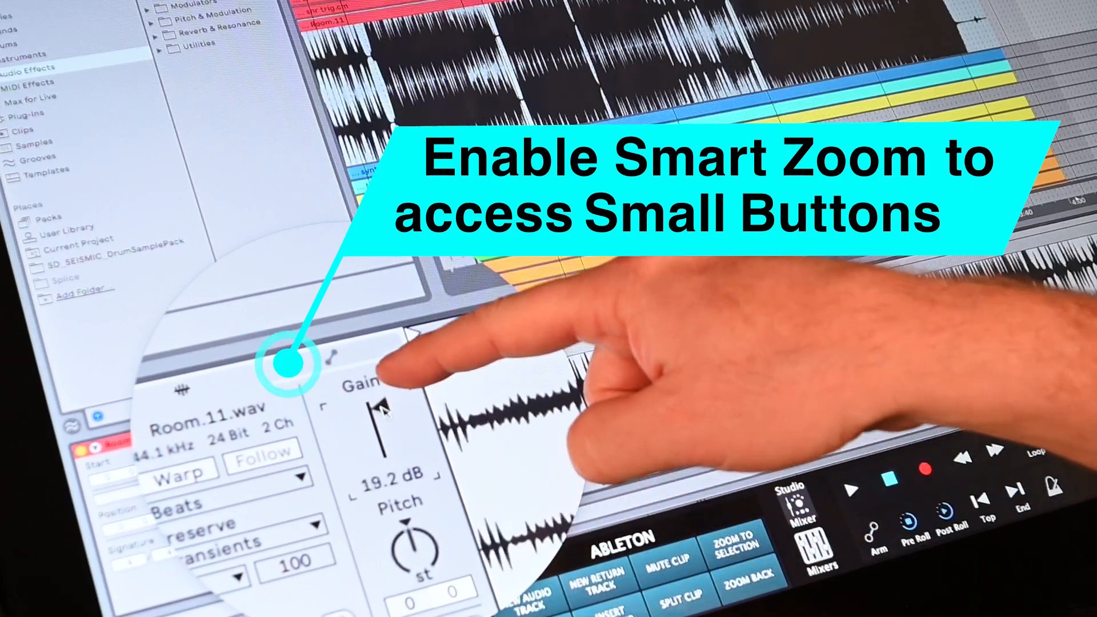
left_click_drag(378, 409, 384, 426)
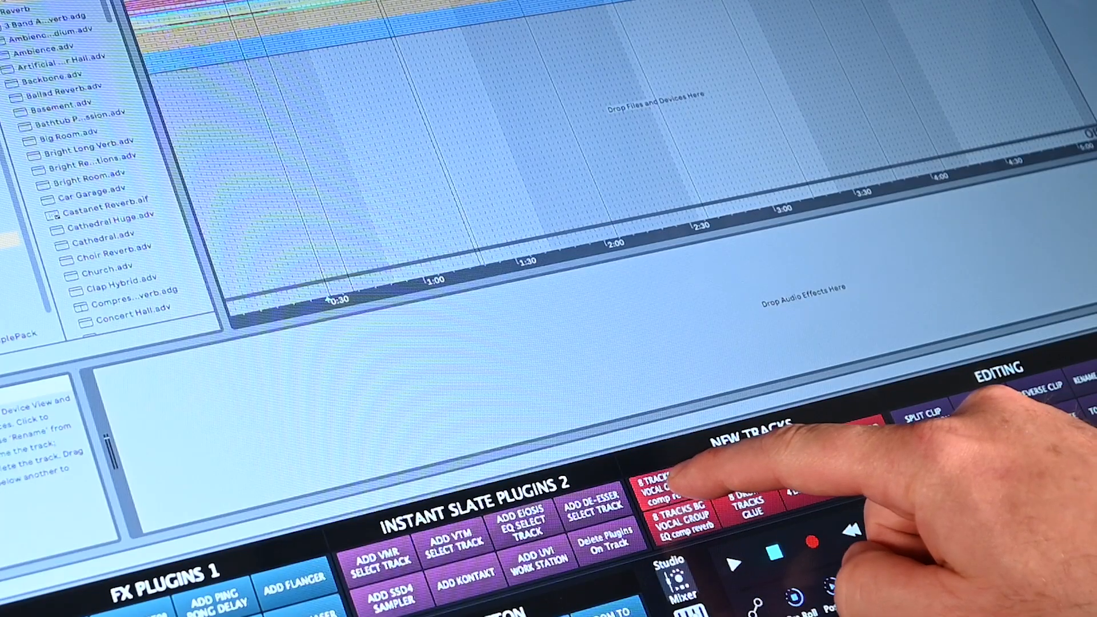
Batch-create new vocal tracks with plugins and search the browser for 'reverb' and 'Delay'.
left_click(676, 497)
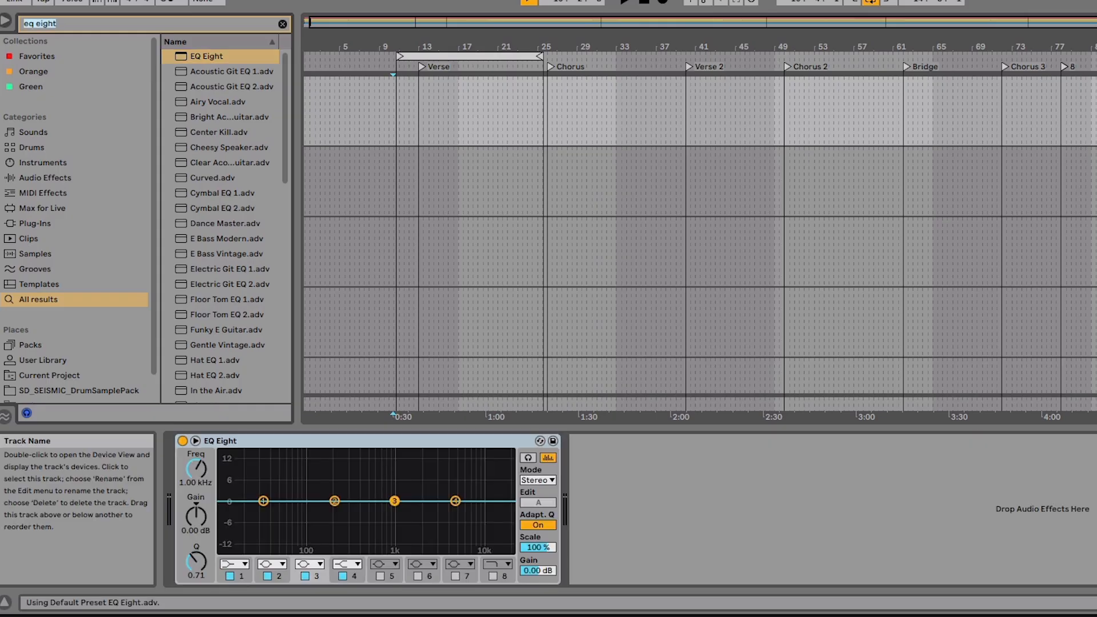
type("reverb")
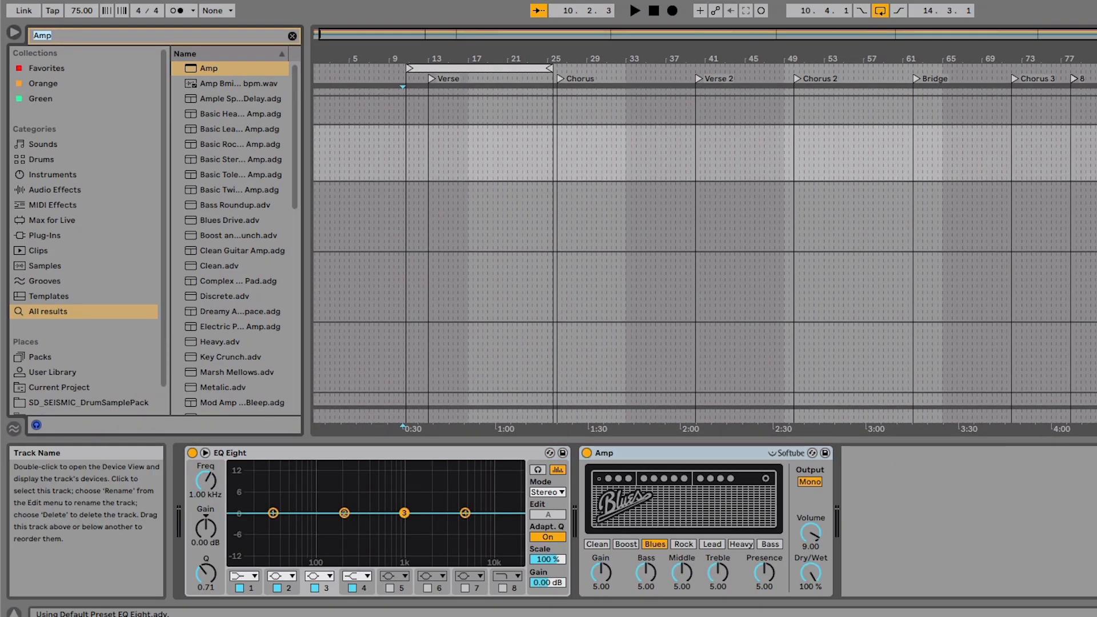
type("Delay")
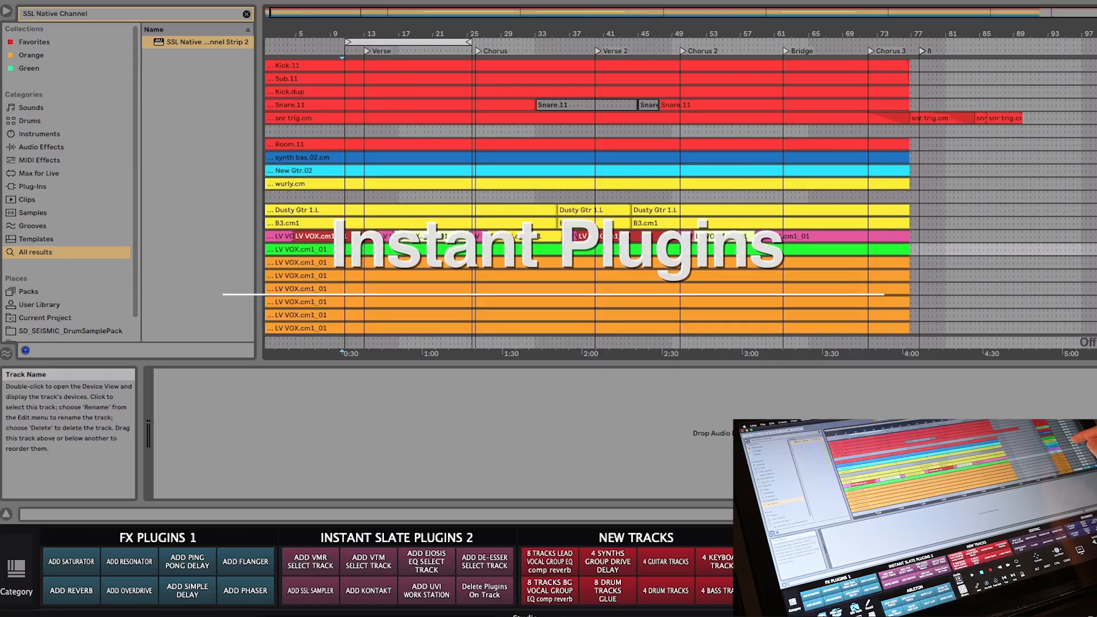
Search 'virtual mix' and insert a Virtual Mix Rack on the Dusty Gtr track's next slot.
type("virtual mix")
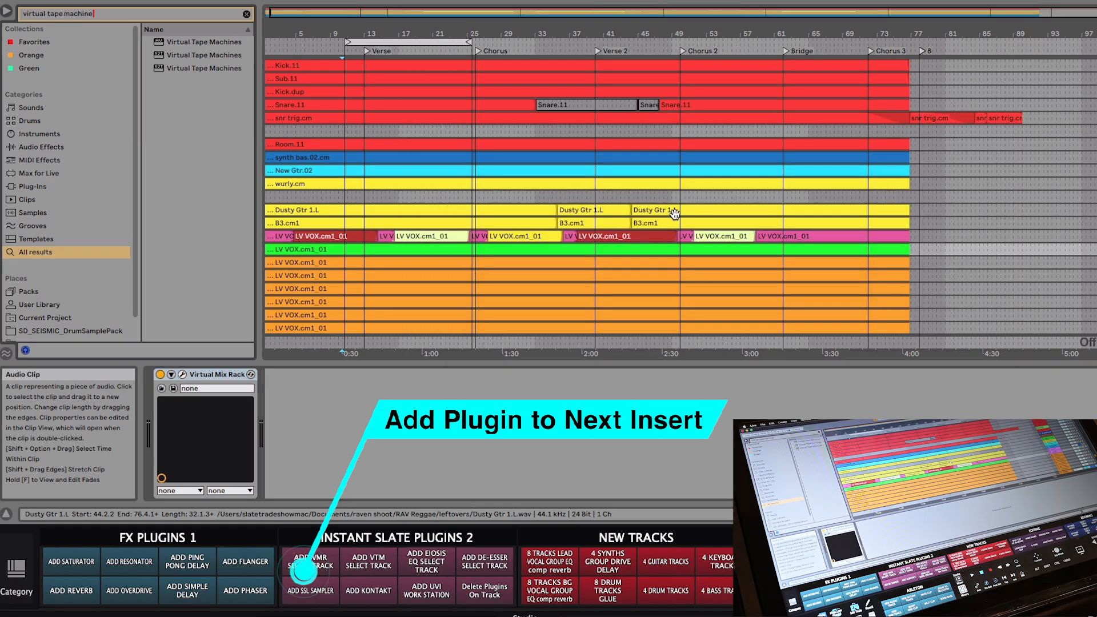
left_click(309, 561)
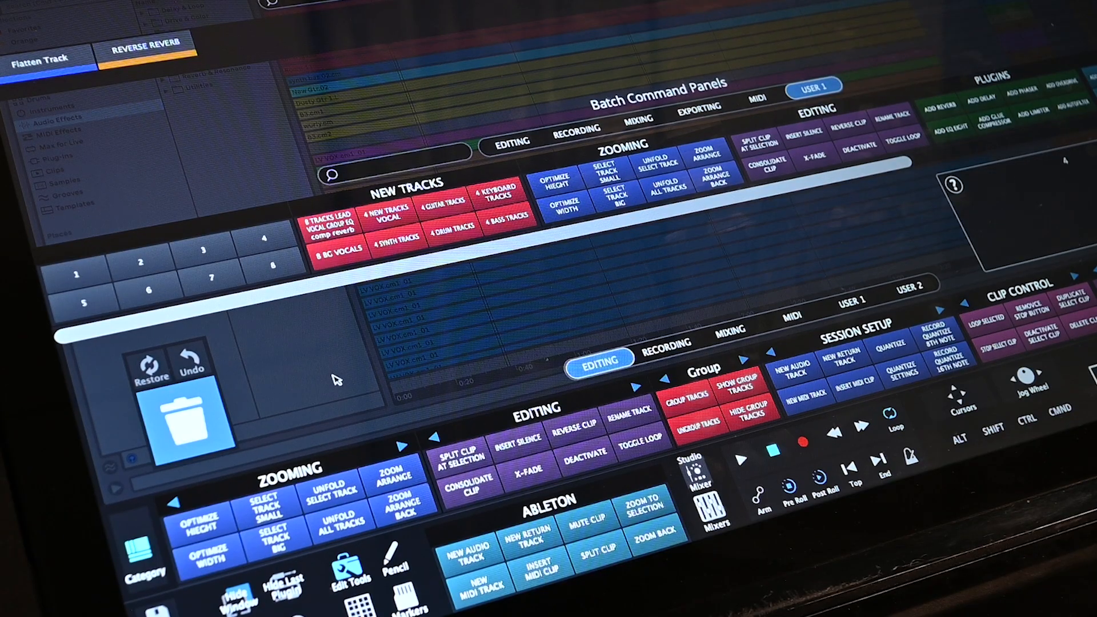
Place the Zooming command panel into the User 2 custom layout slot.
left_click(910, 289)
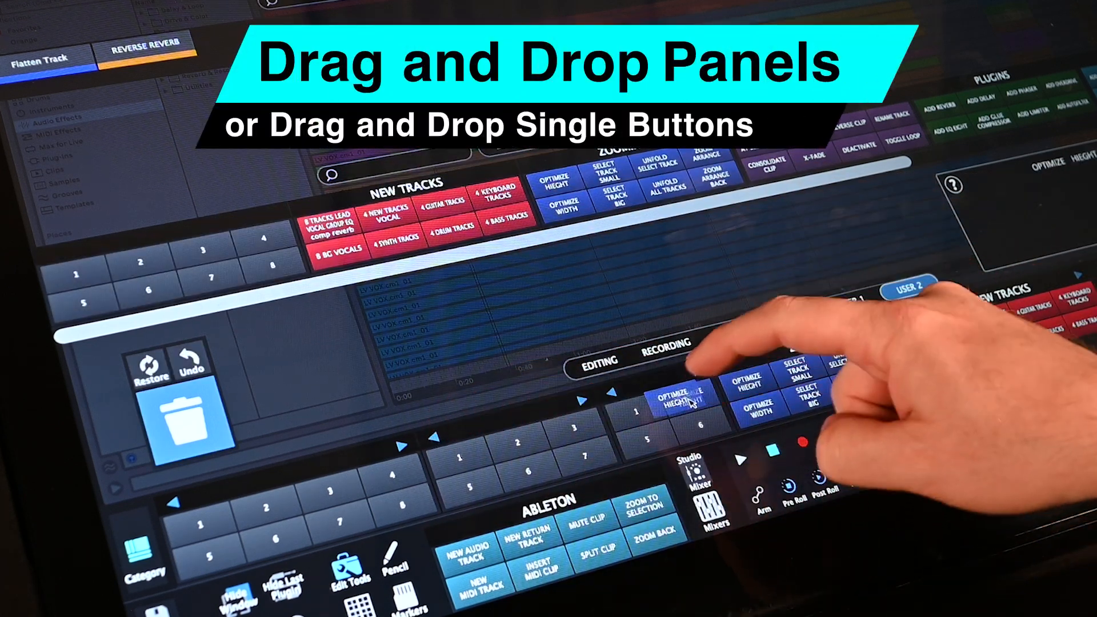
left_click_drag(443, 198, 514, 408)
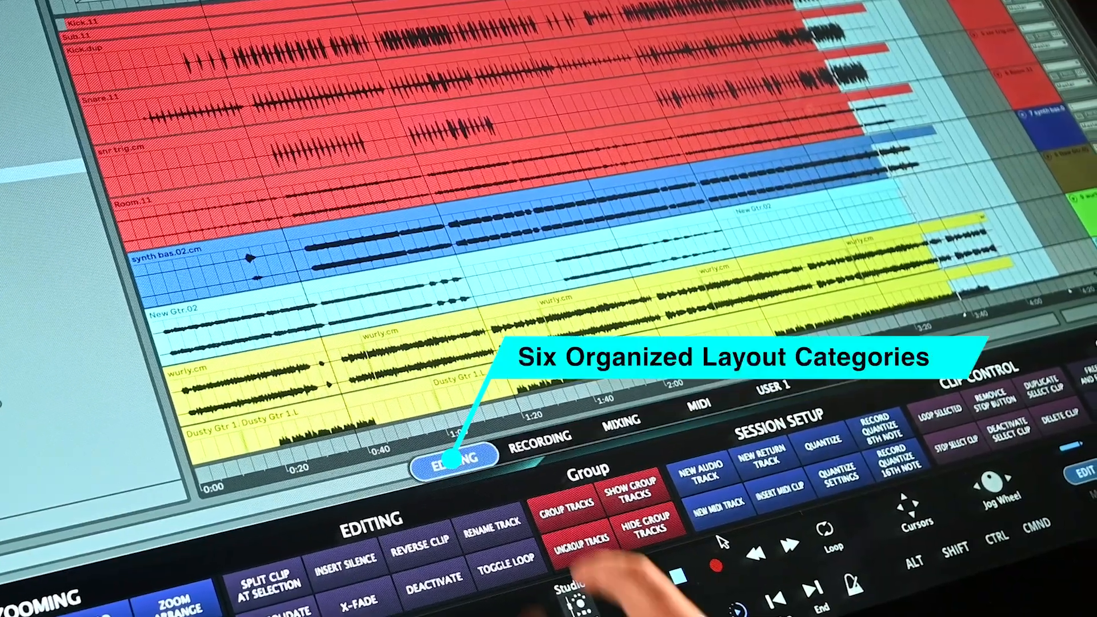
Browse the Editing and then Mixing categories of batch command panels.
left_click(622, 418)
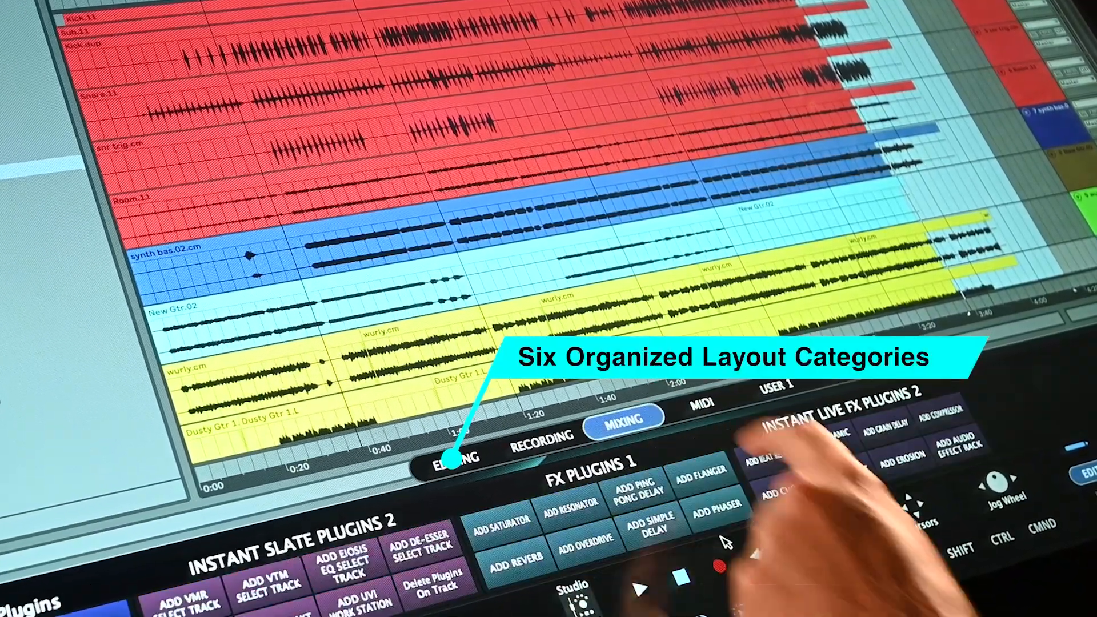
left_click(697, 401)
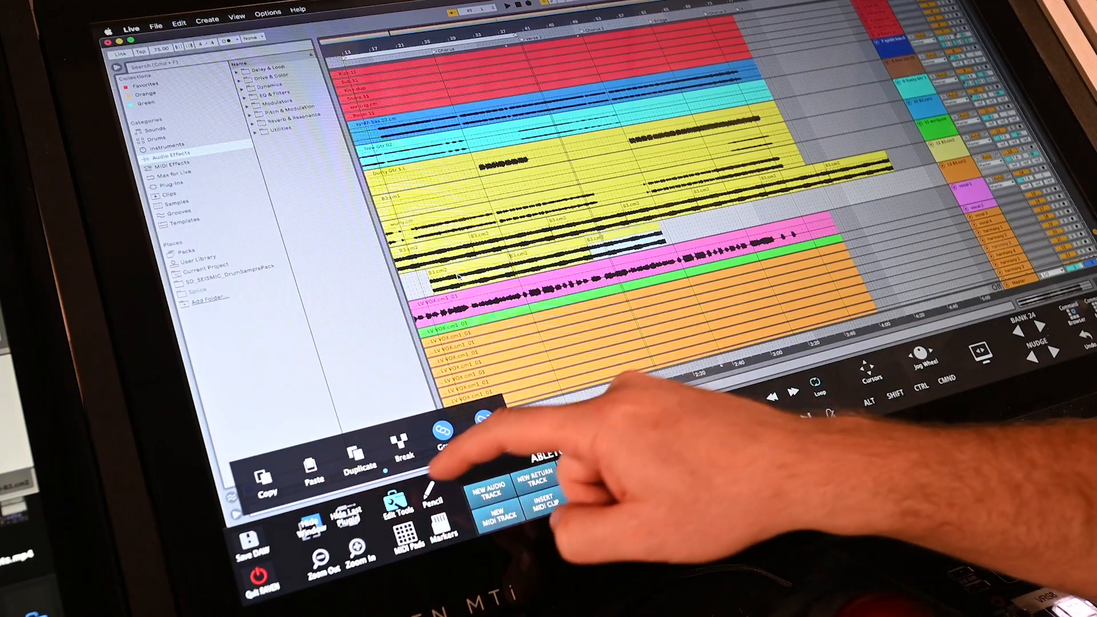
Show the floating VTM and channel-strip plugin windows, then hide them with Hide Last Plugins.
left_click(347, 521)
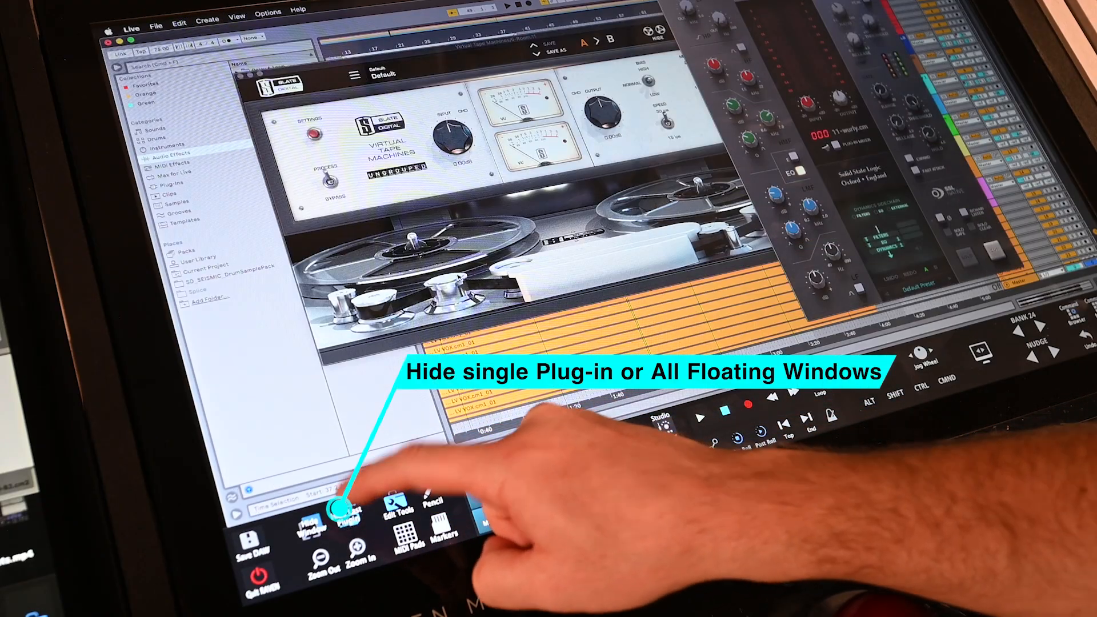
left_click(344, 504)
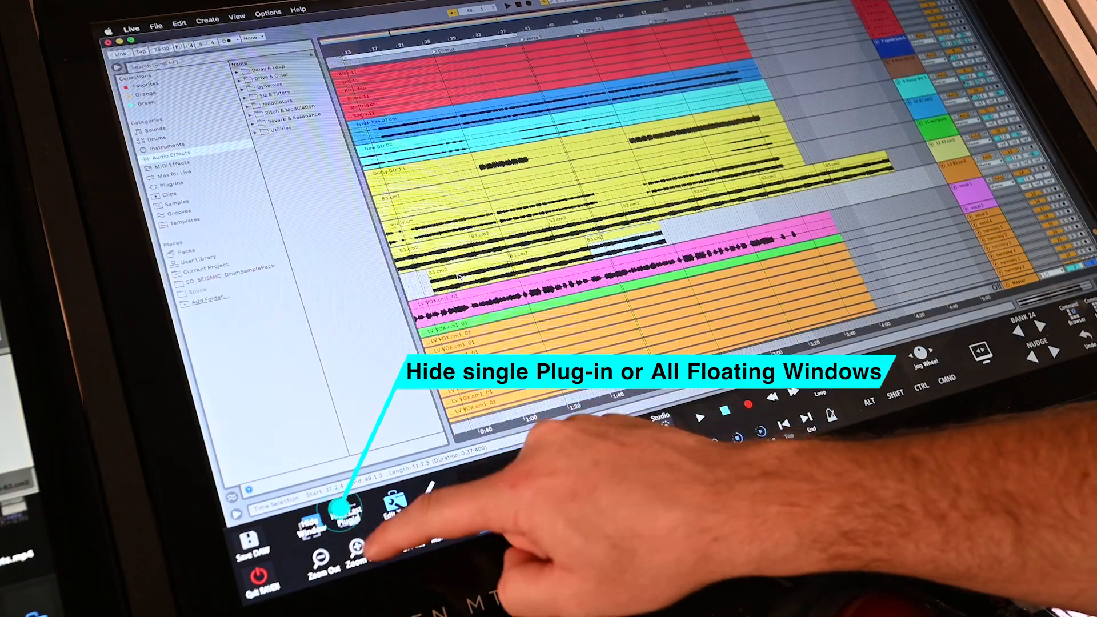